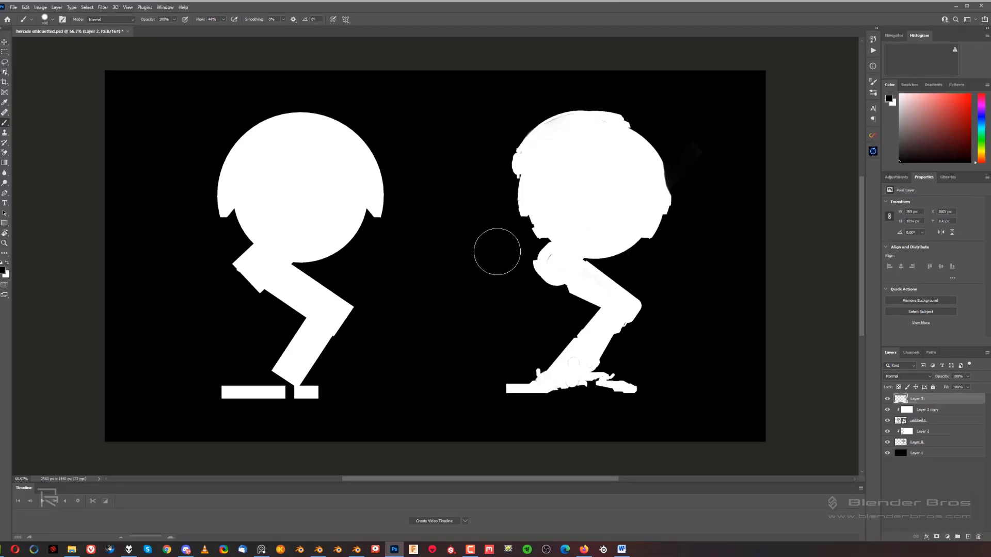
# Bring the Mantis FTL interceptor hangar comp to the front in Photoshop.
pyautogui.click(621, 548)
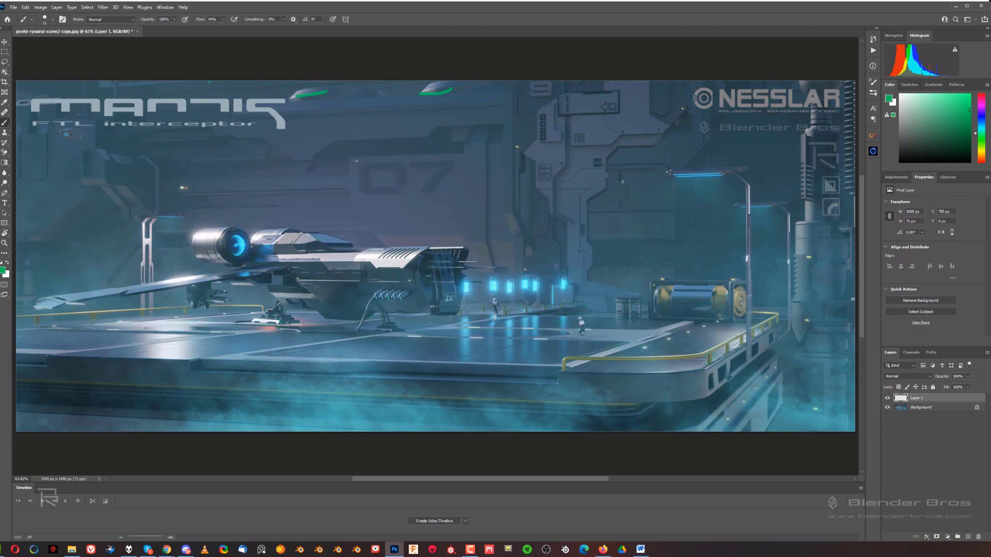
# Show the black-and-white Tokyo Shimbashi architecture photo on SmugMug in Firefox.
pyautogui.click(196, 32)
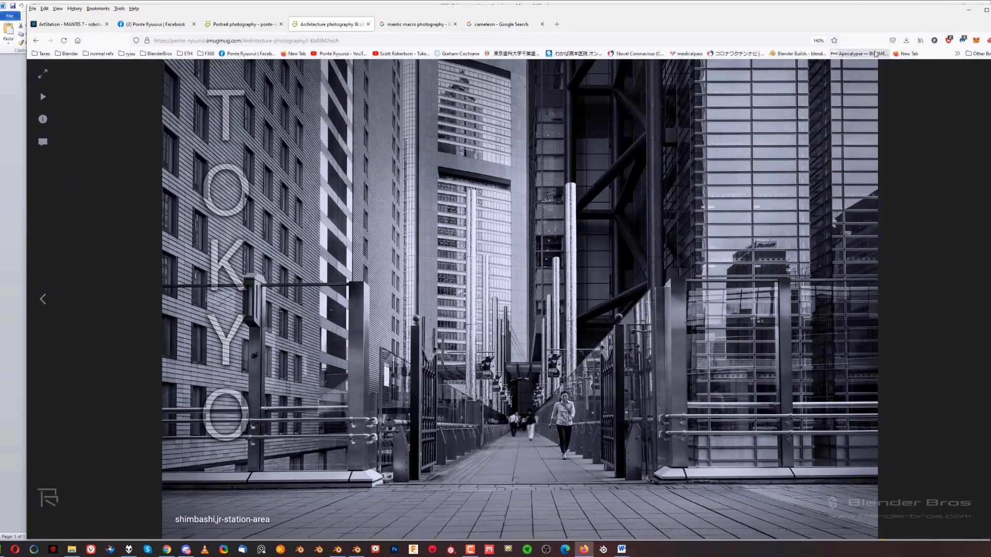
# Display the SUPERNOVA anti-materiel energy sniper cannon concept page on ArtStation.
pyautogui.click(639, 549)
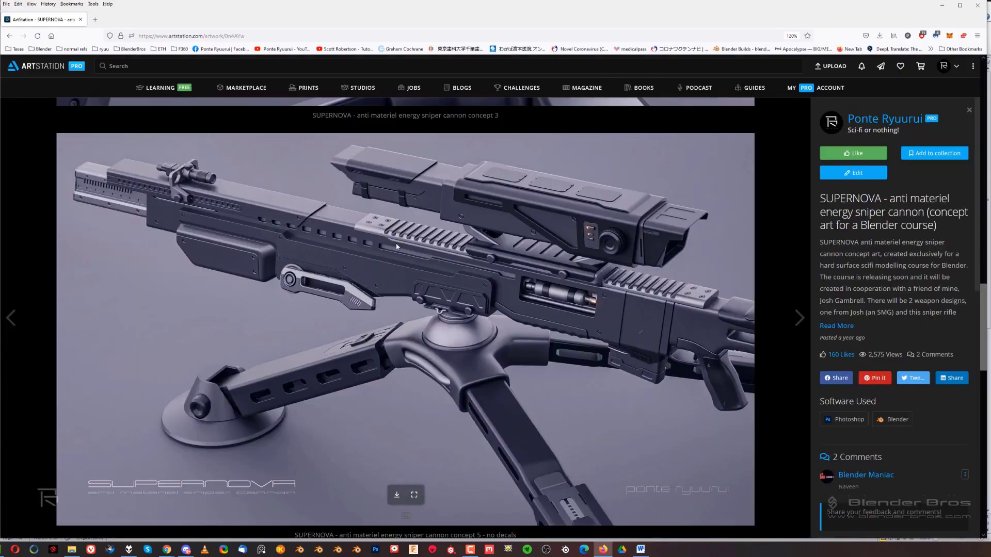
pyautogui.click(639, 549)
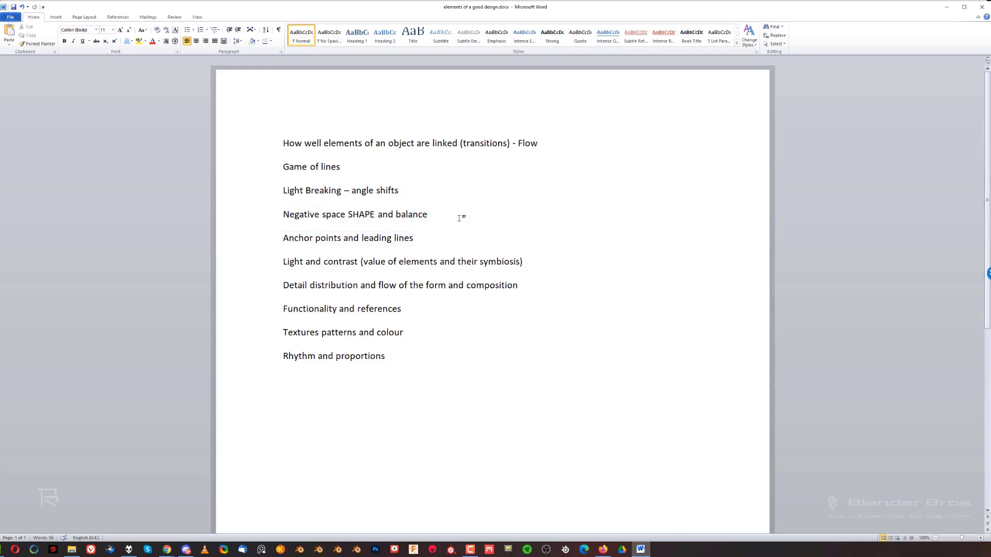
# Bring up the Word notes on good design, from Flow through Rhythm and proportions.
pyautogui.click(355, 549)
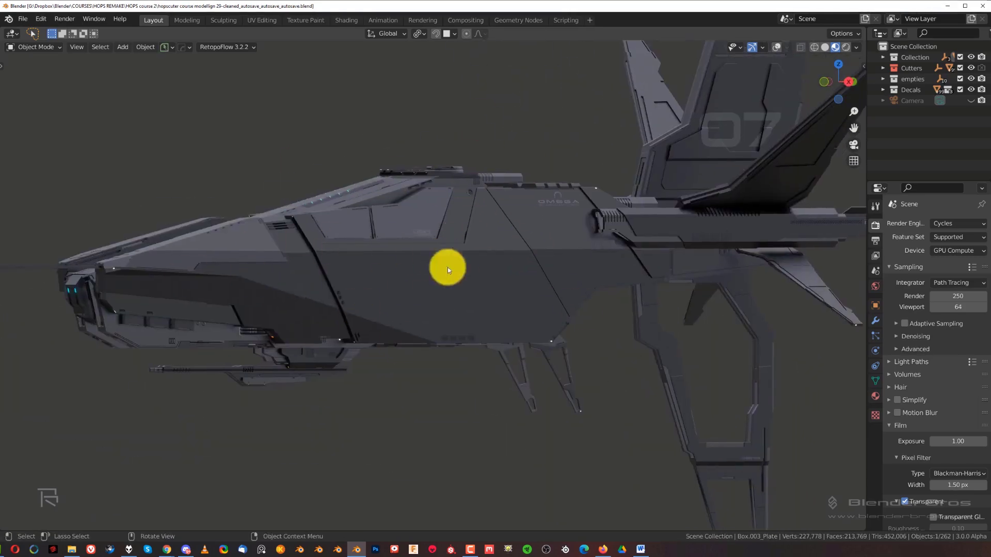
# Switch to the cleaned spaceship .blend file showing the grey hull and underside gun.
pyautogui.click(640, 548)
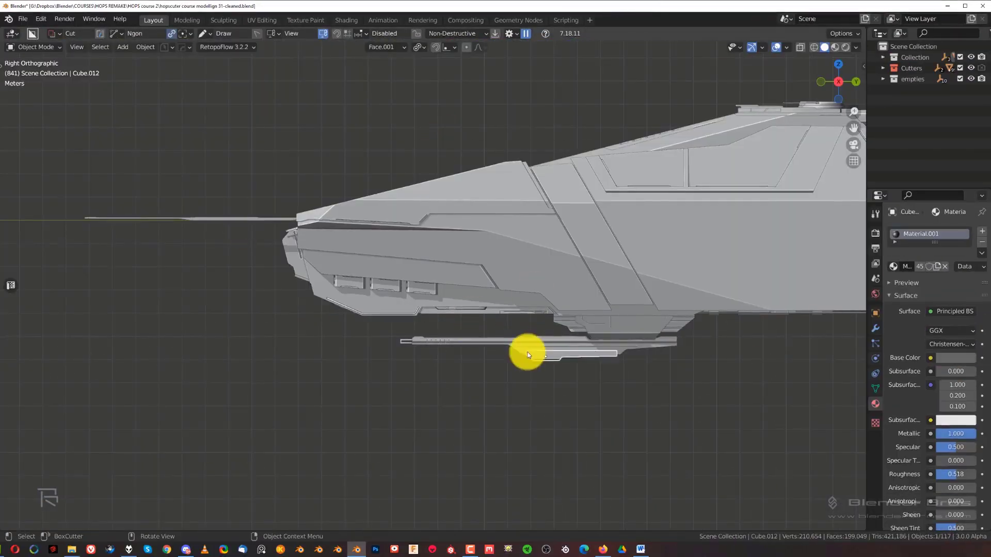
# Orbit the spaceship and snap to Right view before the Joonyor II drone page appears.
pyautogui.moveTo(527, 354); pyautogui.dragTo(533, 217)
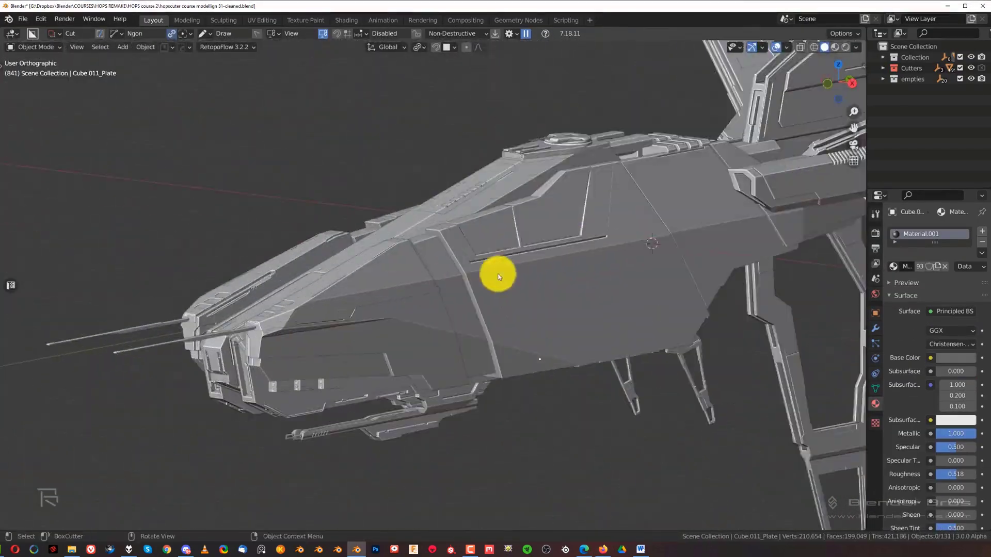
pyautogui.press('KP_3')
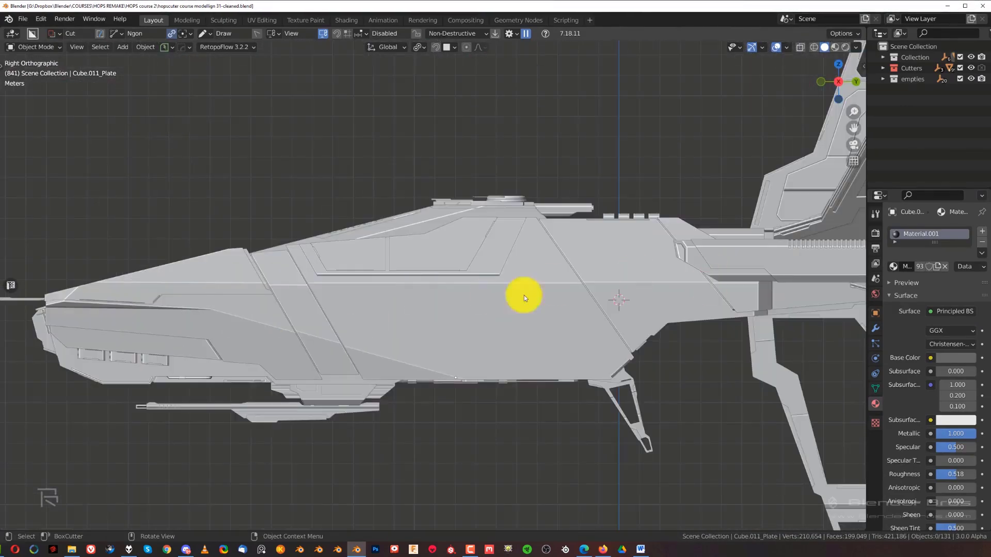
pyautogui.moveTo(523, 298); pyautogui.dragTo(463, 262)
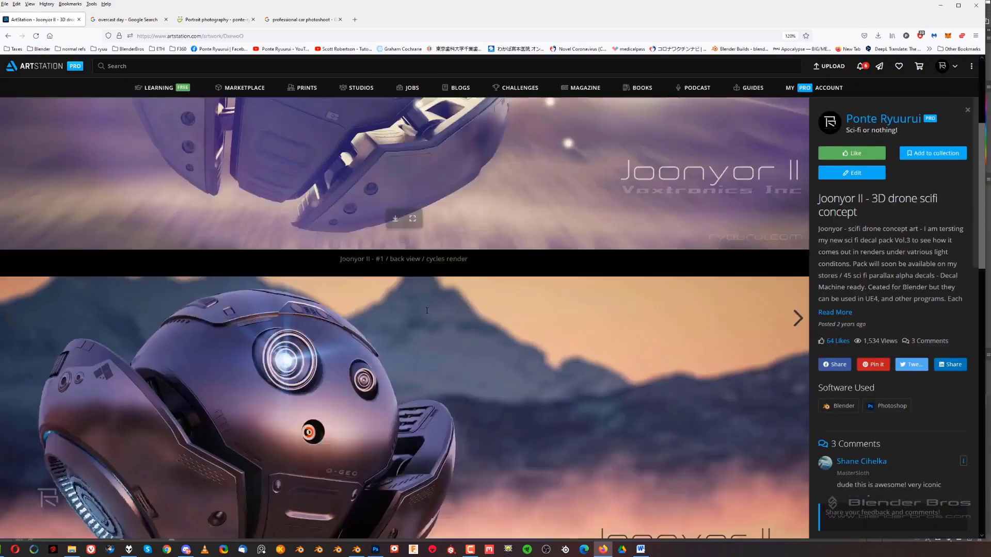
# Browse past Mech Bay and Catana, search 'hollywood portraits 60s', then return to the portfolio.
pyautogui.click(797, 318)
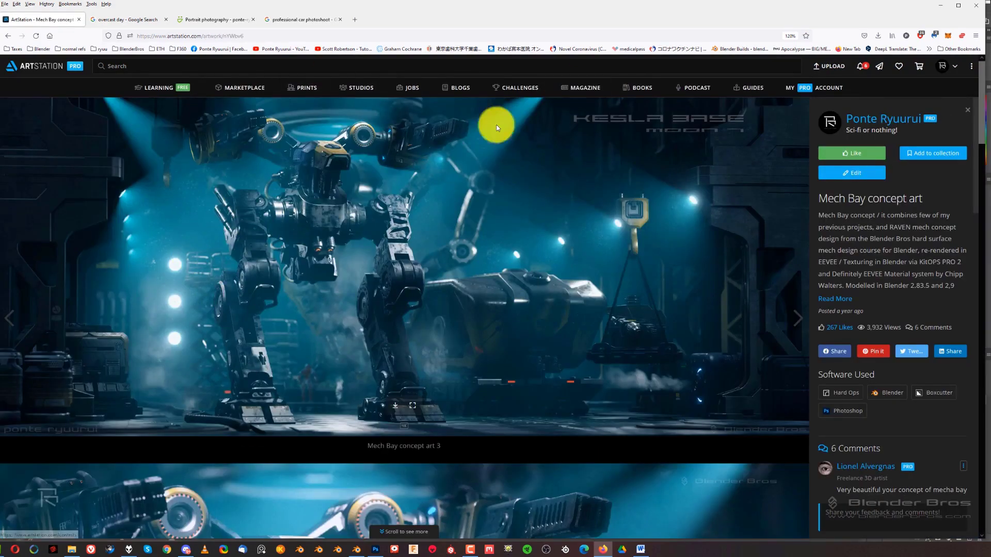
pyautogui.click(796, 318)
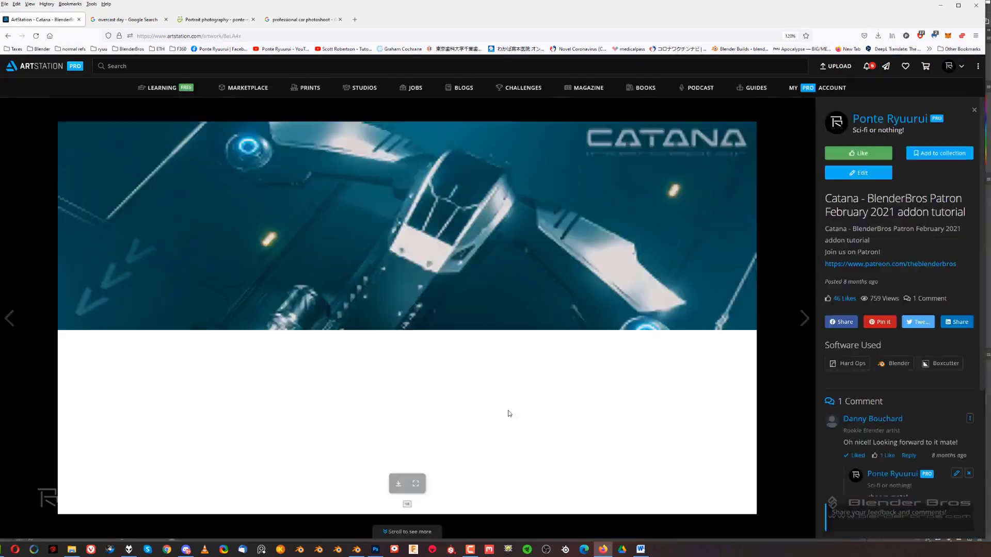
pyautogui.click(890, 118)
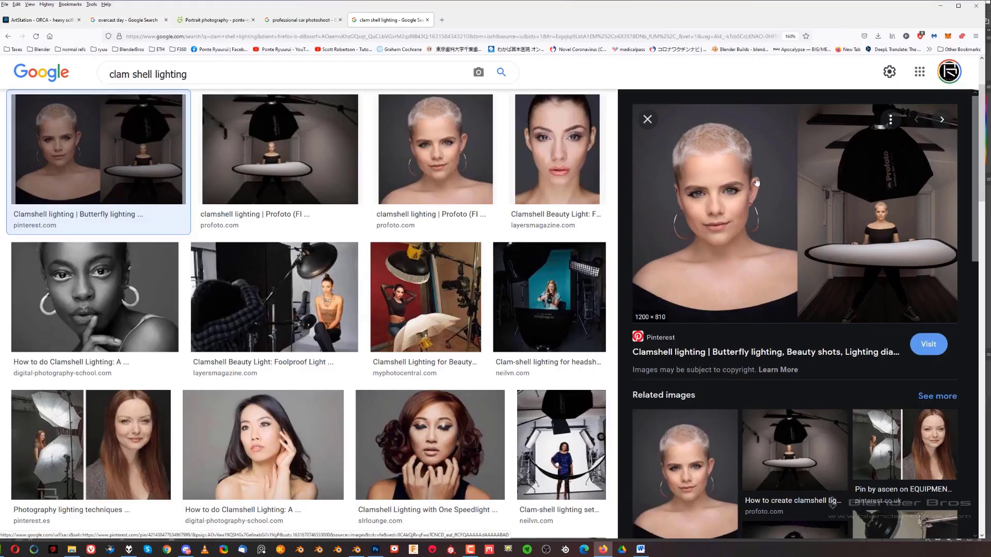
pyautogui.write('ho')
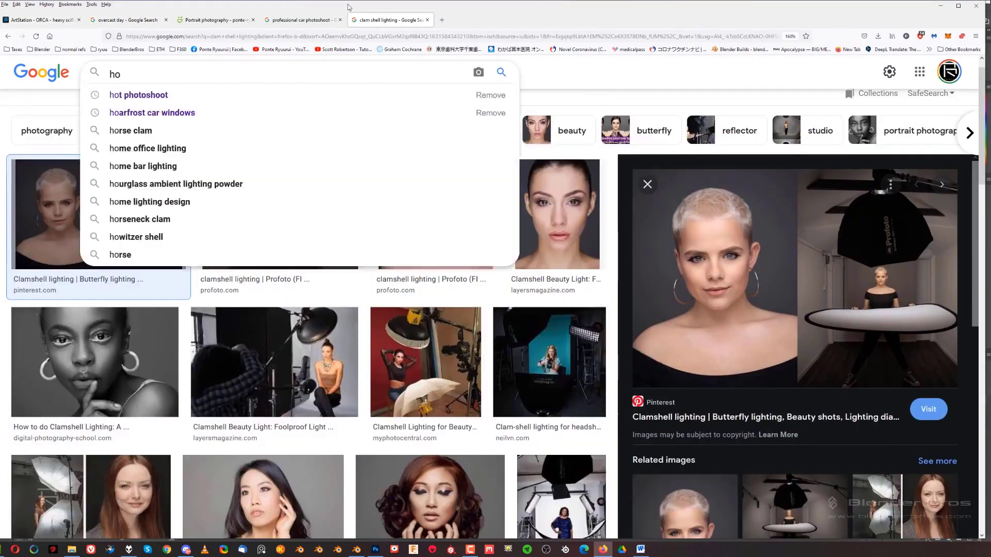
pyautogui.write('hollywood portraits 60s')
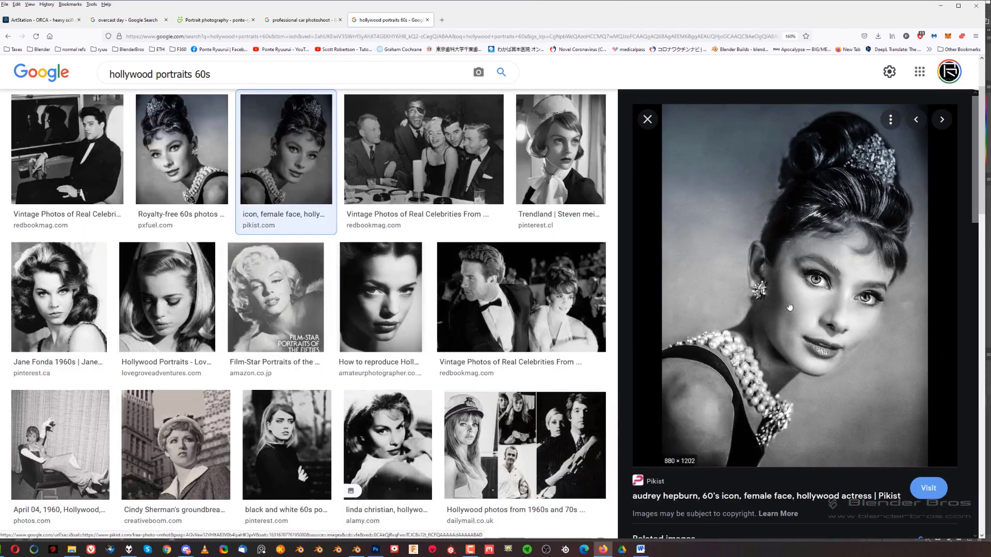
pyautogui.click(41, 20)
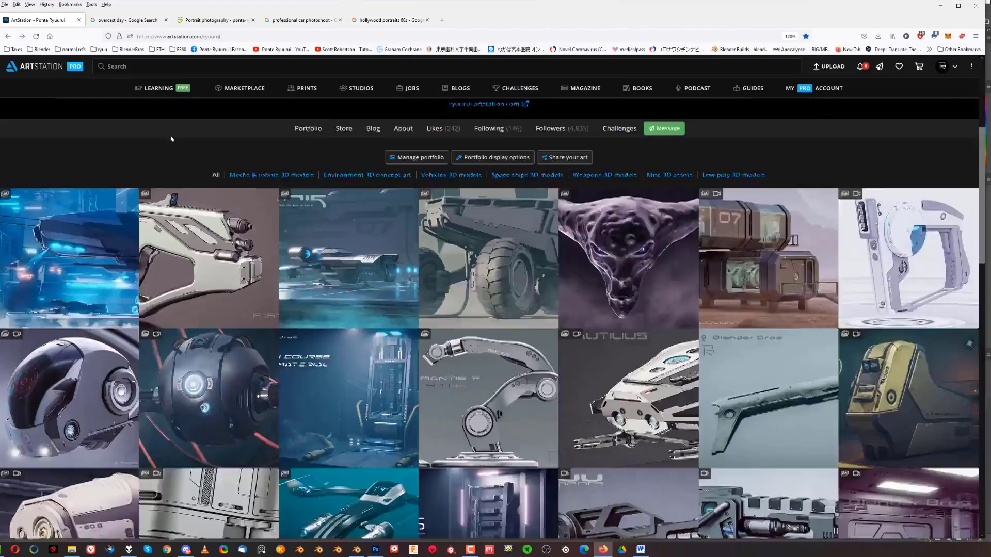
pyautogui.click(627, 257)
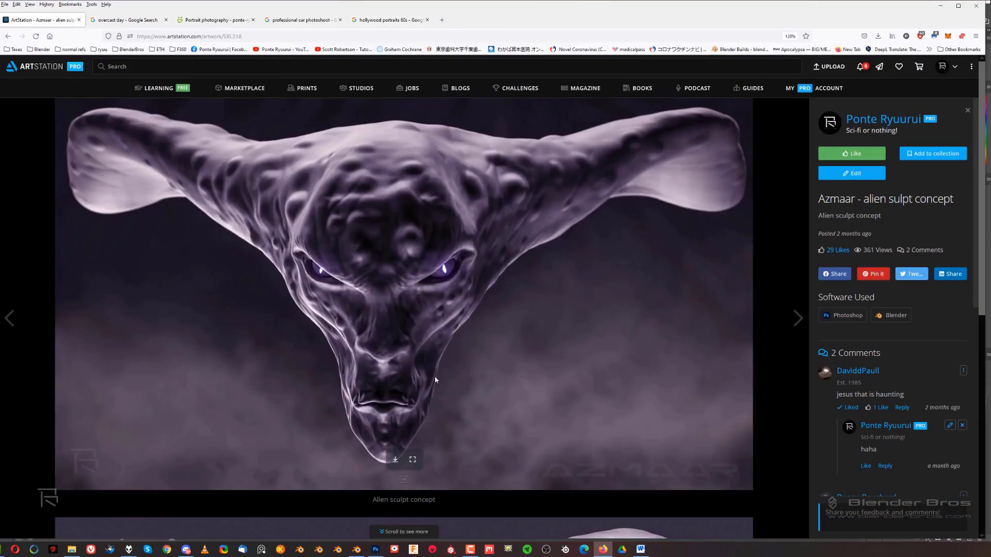
# Move from Azmaar through the overcast search and SmugMug portraits to flags-in-photography results.
pyautogui.click(796, 318)
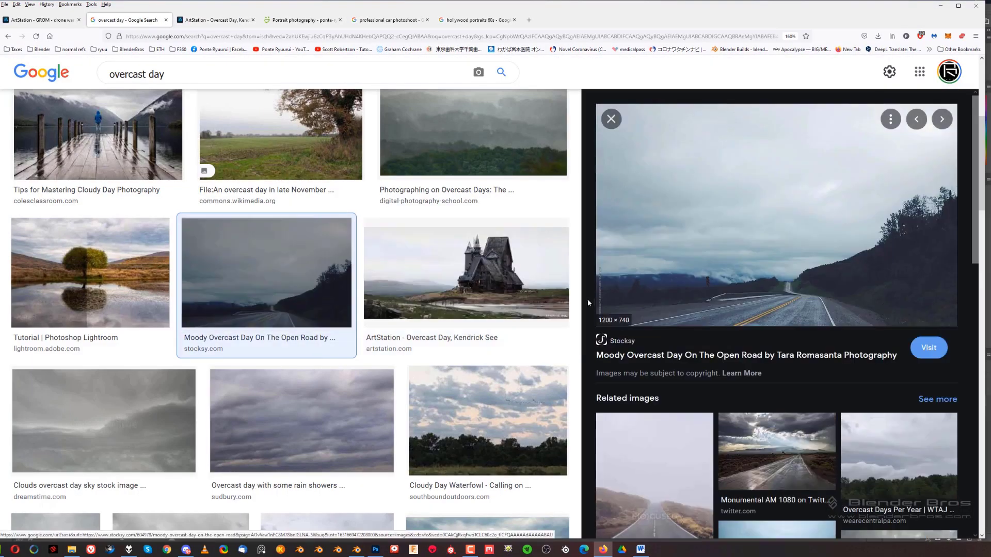
pyautogui.click(301, 19)
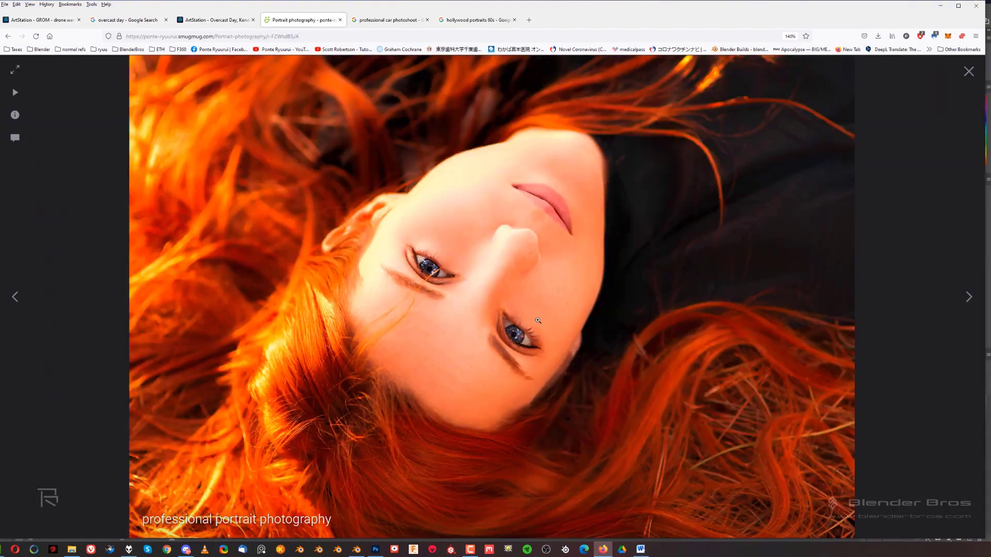
pyautogui.click(970, 297)
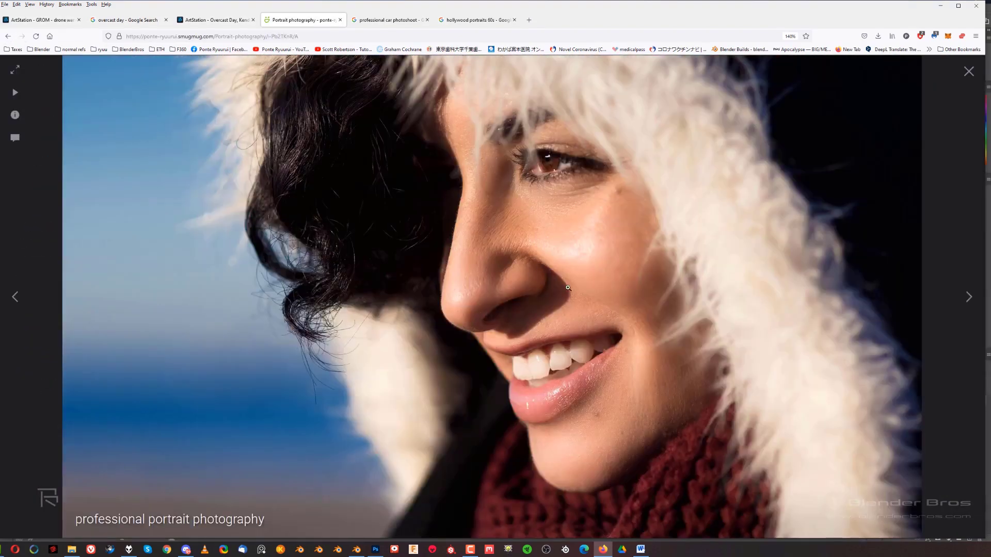
pyautogui.click(41, 19)
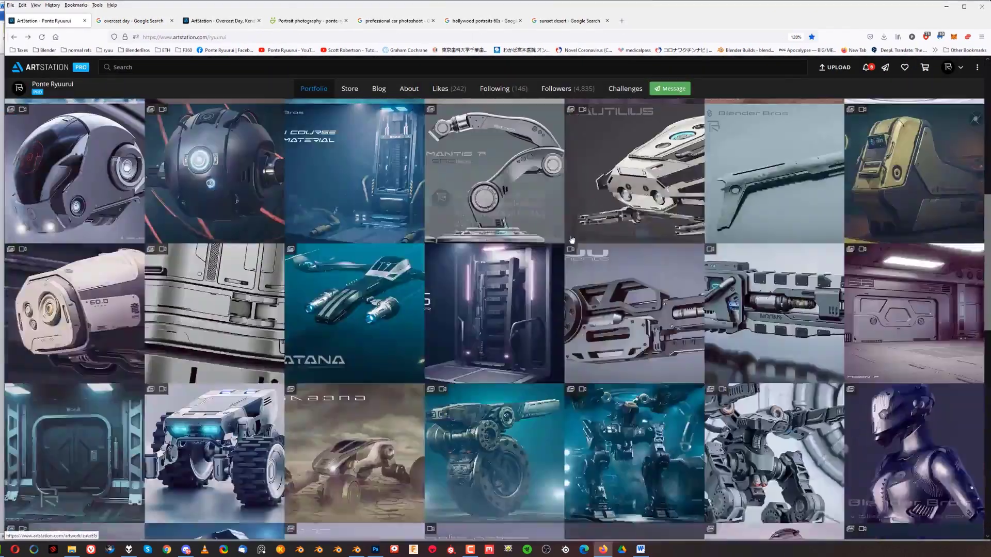
pyautogui.click(640, 548)
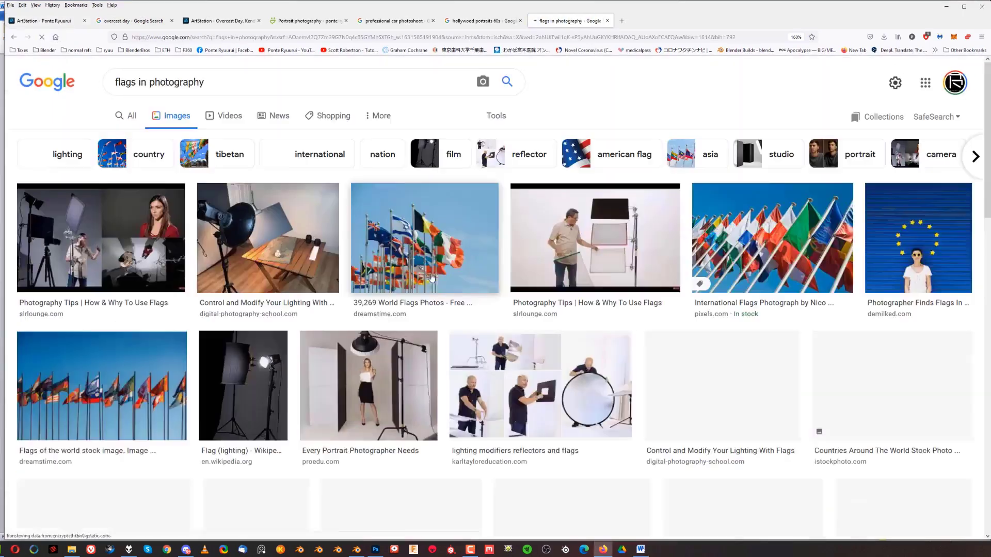
pyautogui.click(639, 549)
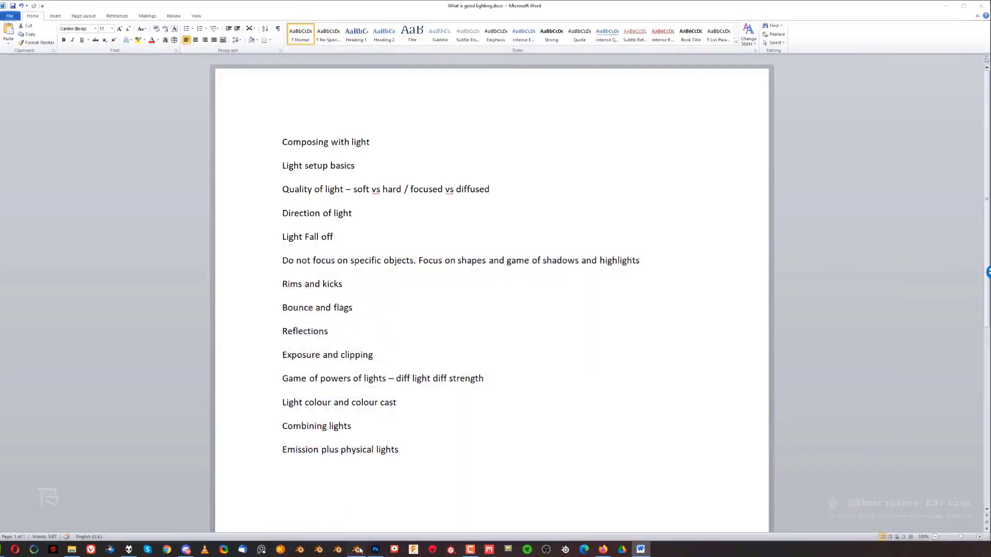
# Show the 'What is good lighting' Word notes, Composing with light to Emission plus physical lights.
pyautogui.click(357, 548)
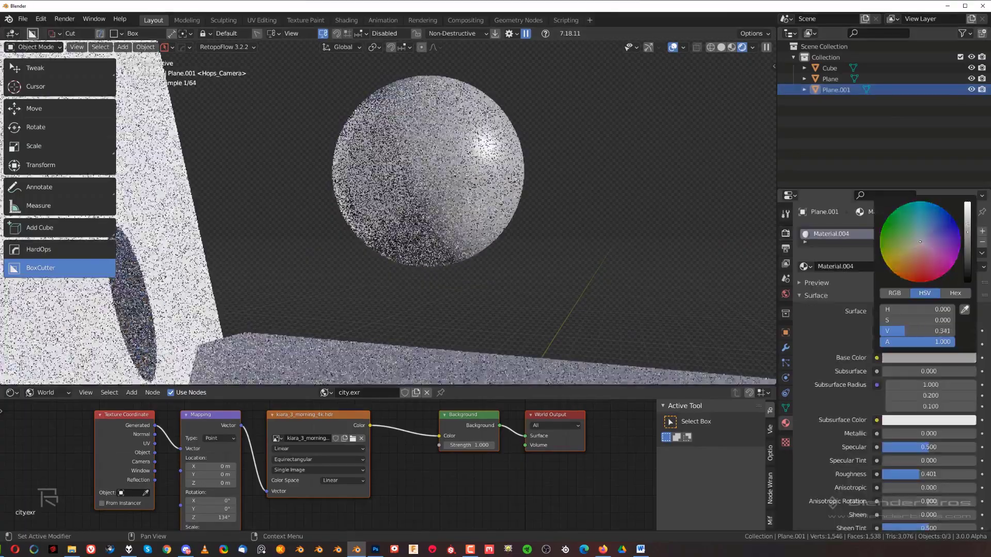
# Move the sphere along X in front of the wall with the dark circular hole.
pyautogui.click(903, 270)
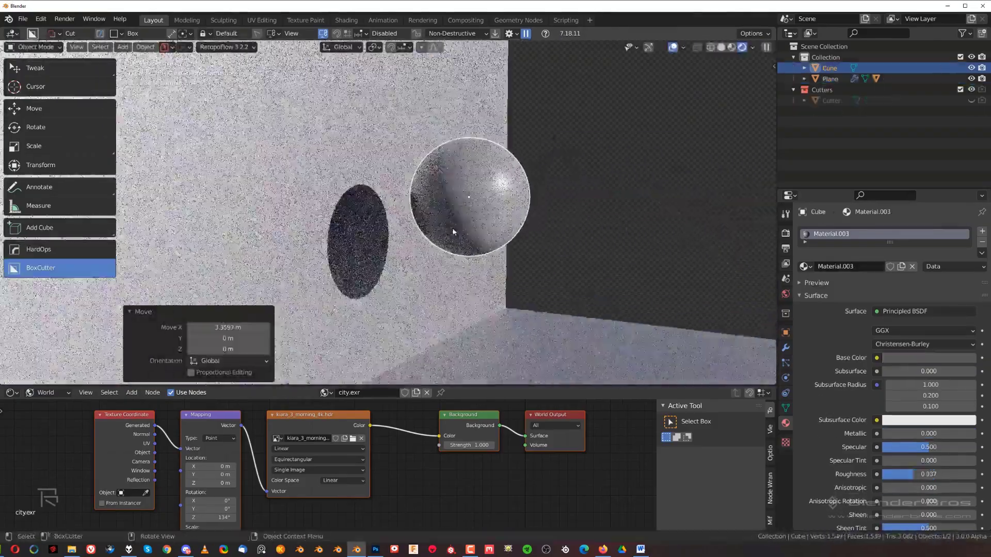
pyautogui.click(638, 548)
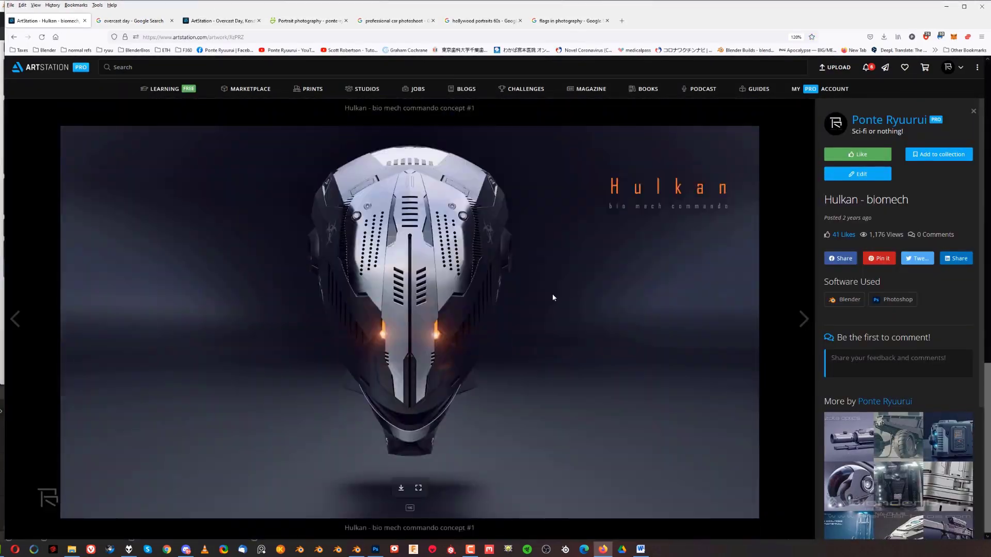
# Open the Hulkan - biomech artwork page on ArtStation with its artist details and comments.
pyautogui.click(375, 549)
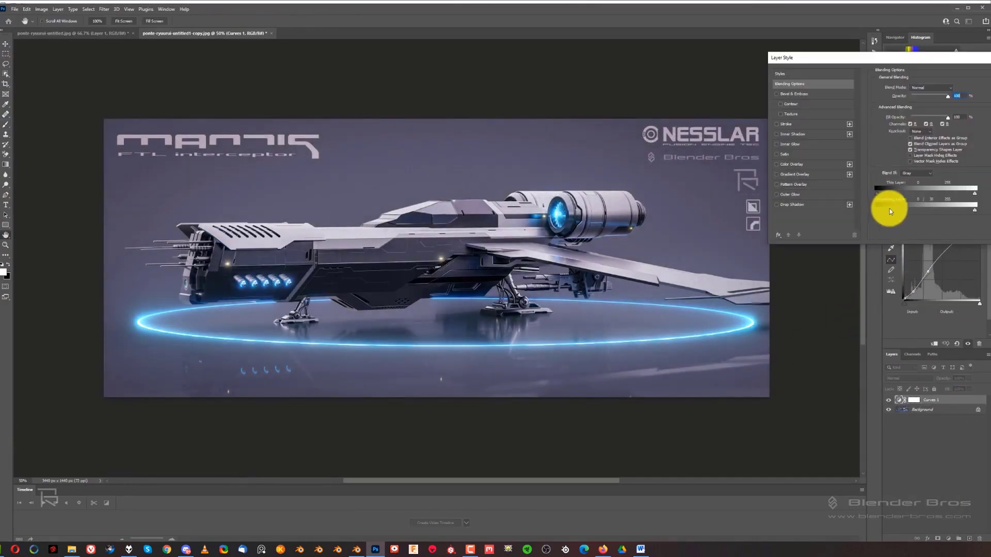
pyautogui.click(639, 549)
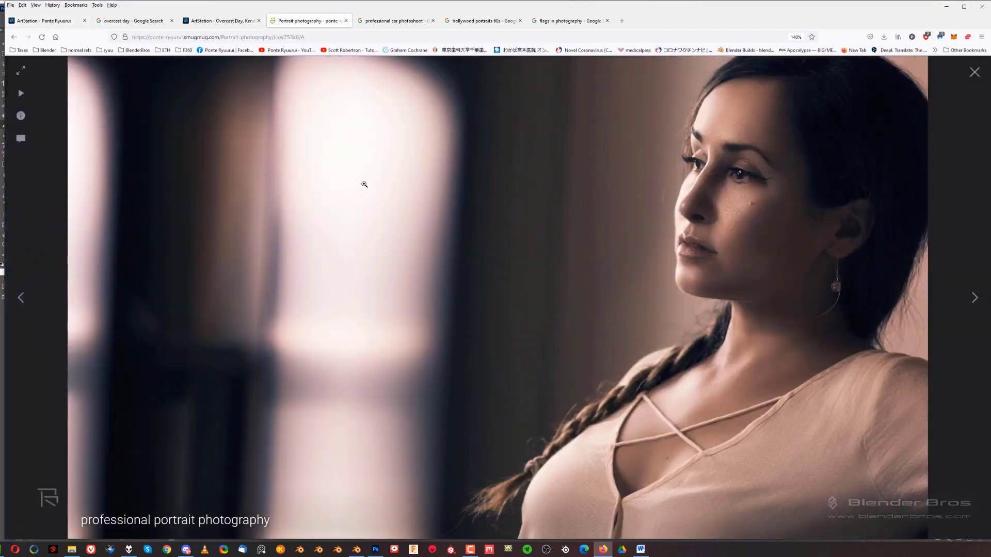
# Advance the SmugMug lightbox to the close-up of the short-haired blonde woman.
pyautogui.click(973, 297)
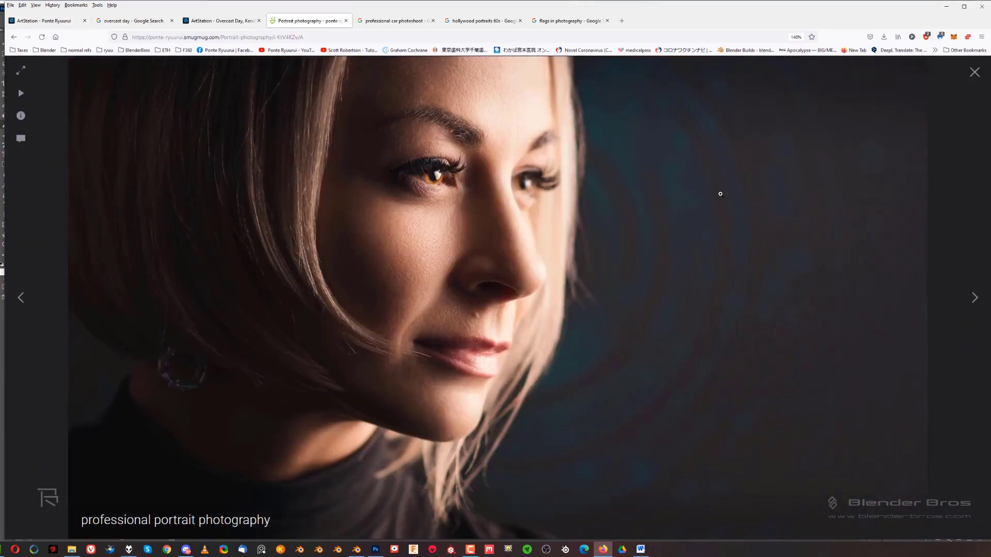
pyautogui.moveTo(123, 357)
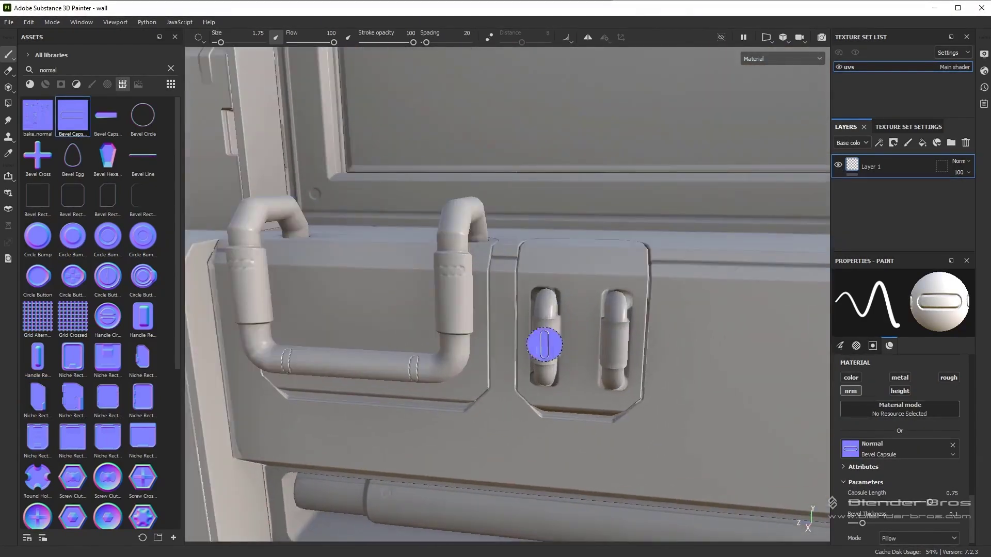
# Make the Glass Film Dirty Mirror folder visible so the wall panel window reflects.
pyautogui.click(143, 153)
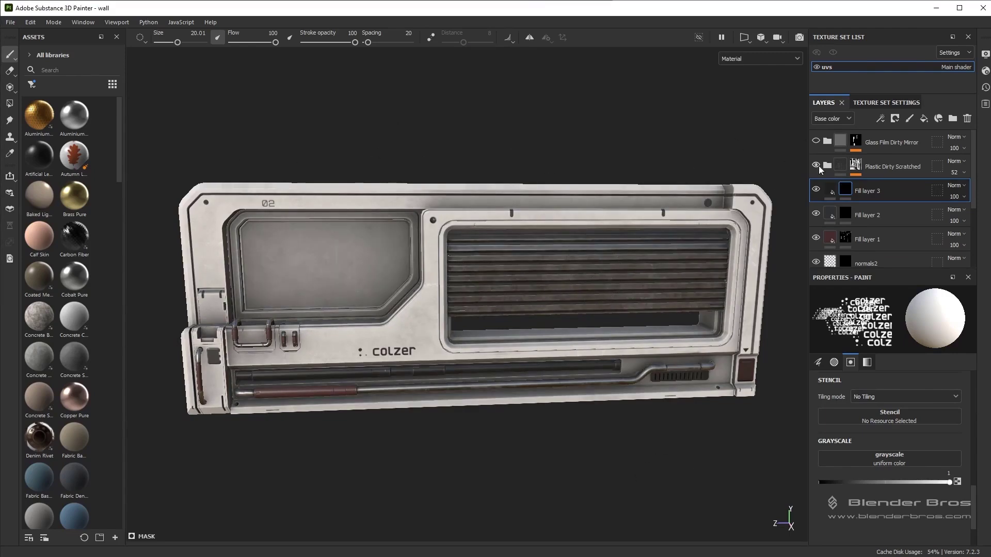
pyautogui.click(816, 140)
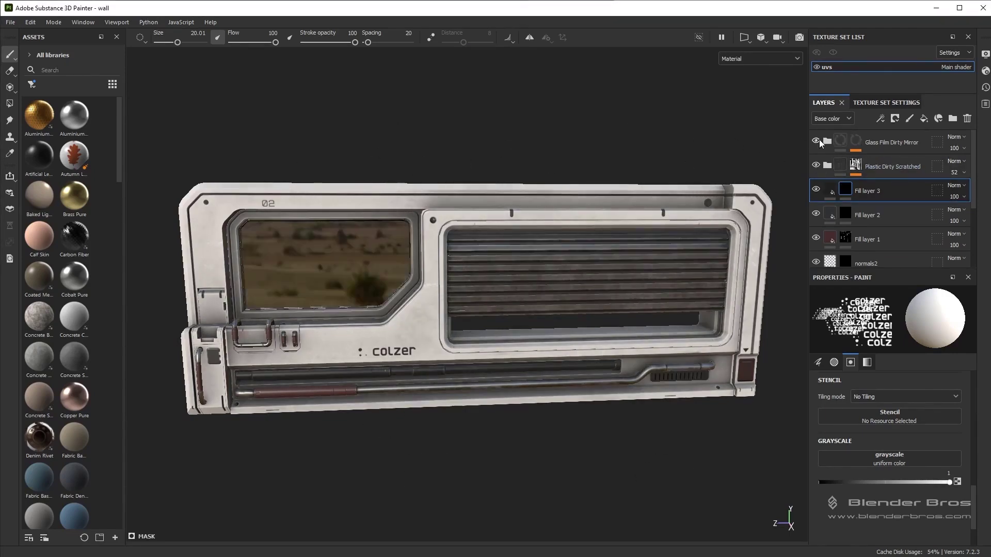